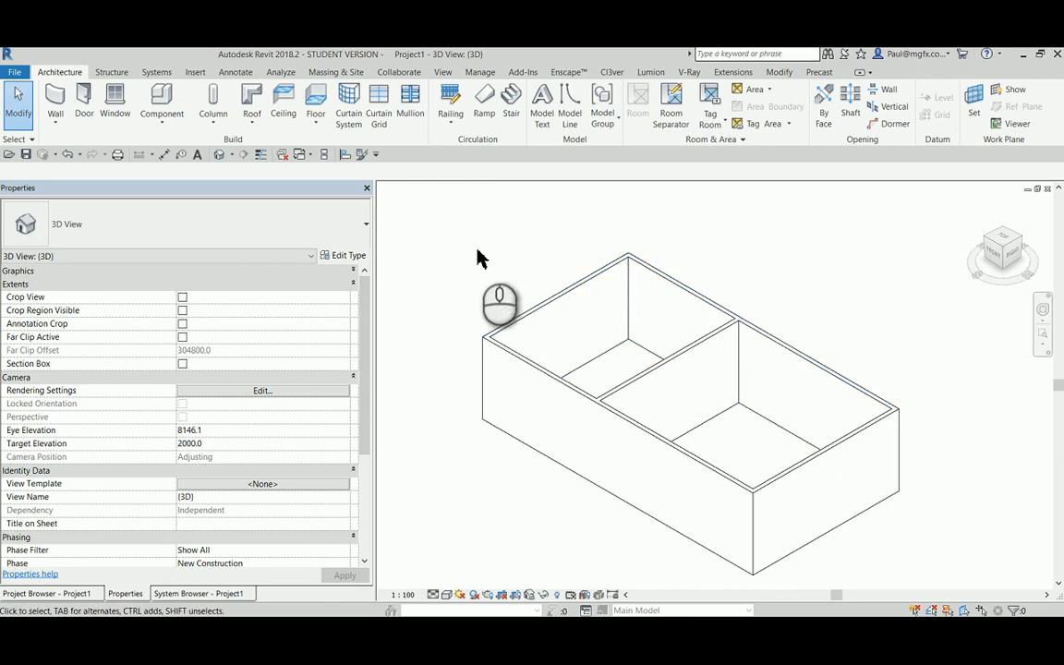
mouse_move(545, 243)
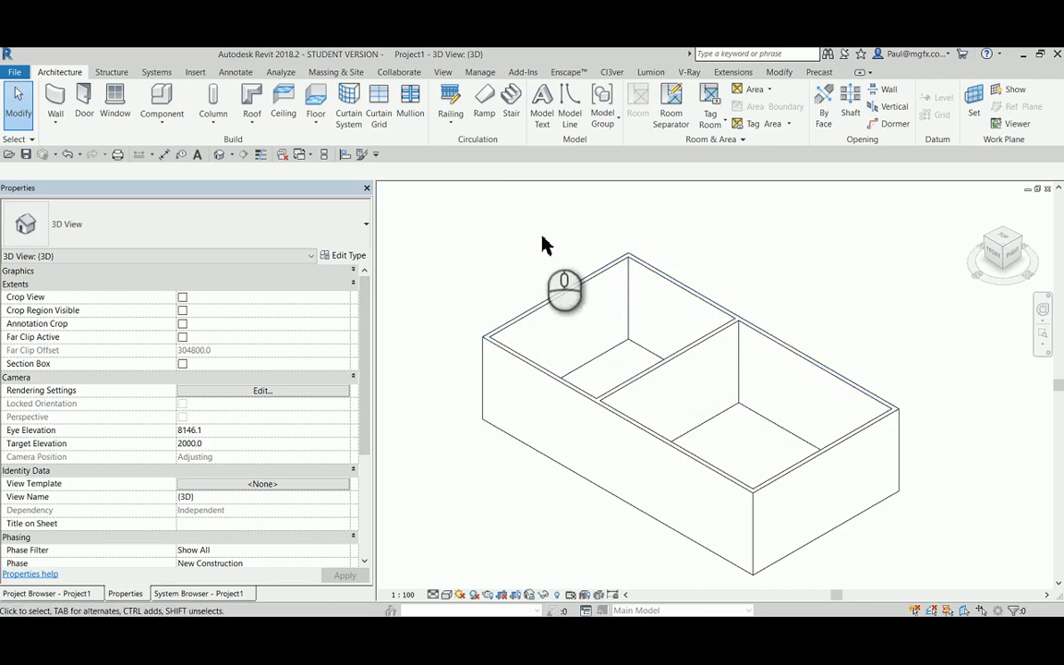
mouse_move(643, 258)
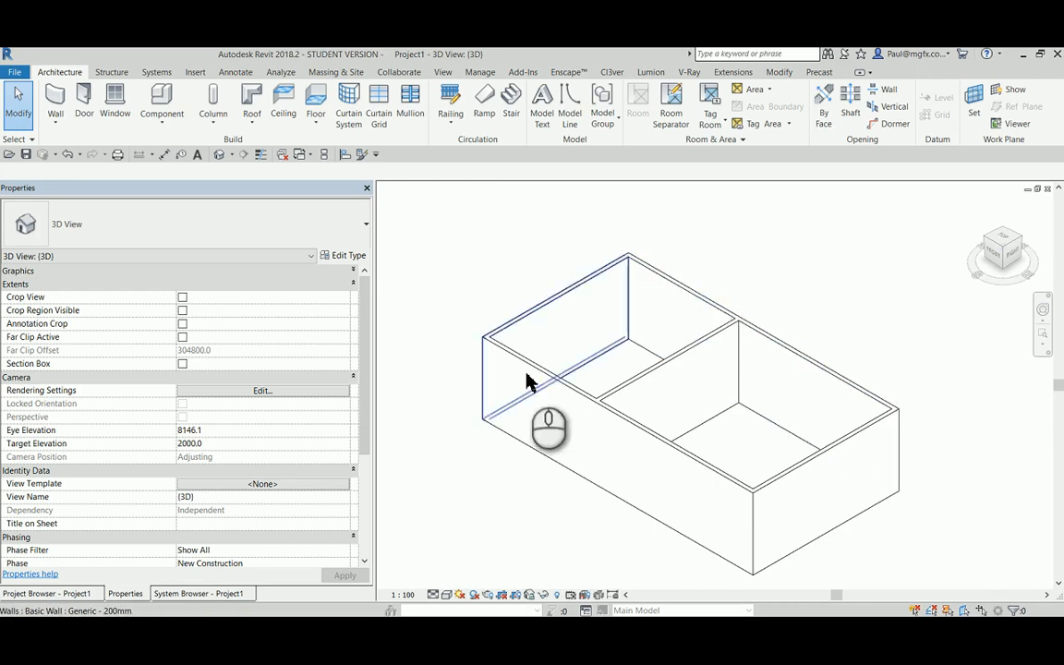
Assign Brick, Common (found by searching BRICK) to the wall type's structure layer and apply it
click(554, 382)
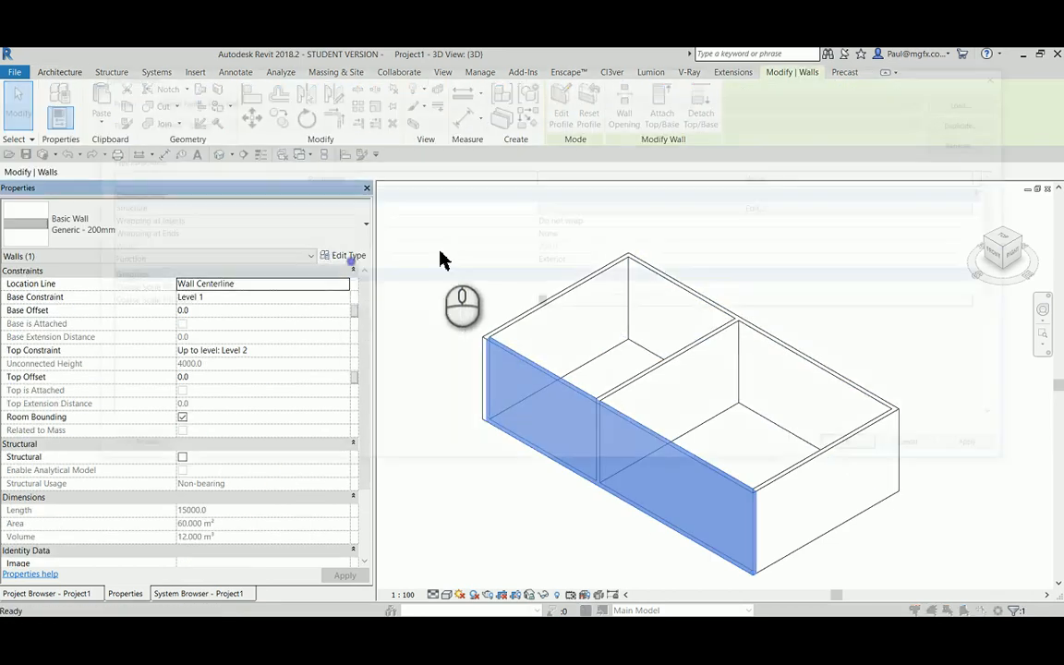
click(343, 255)
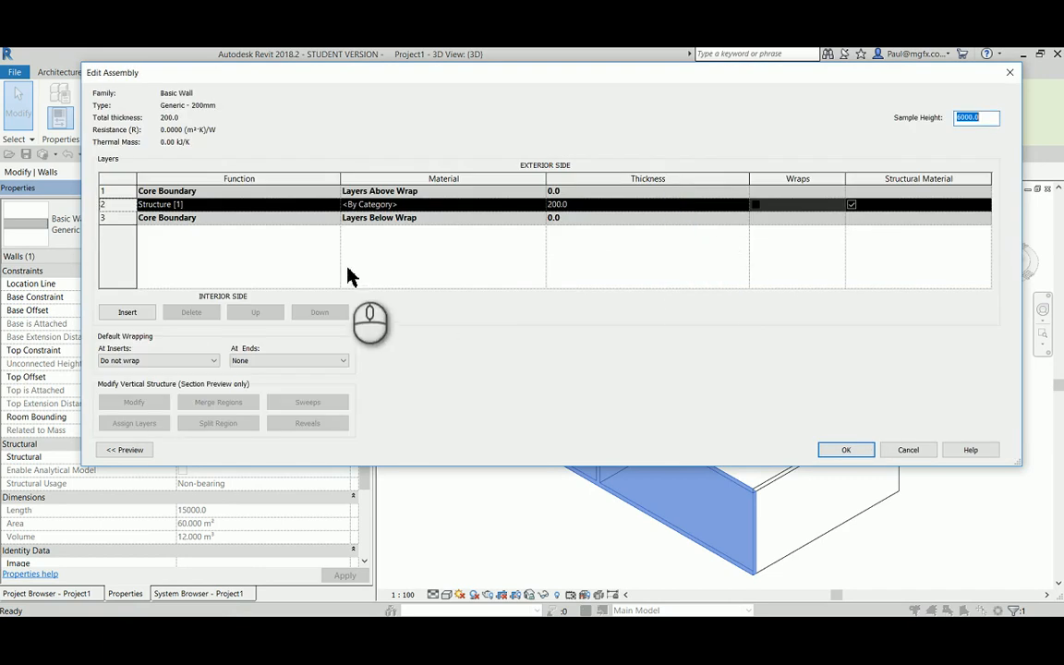
mouse_move(299, 215)
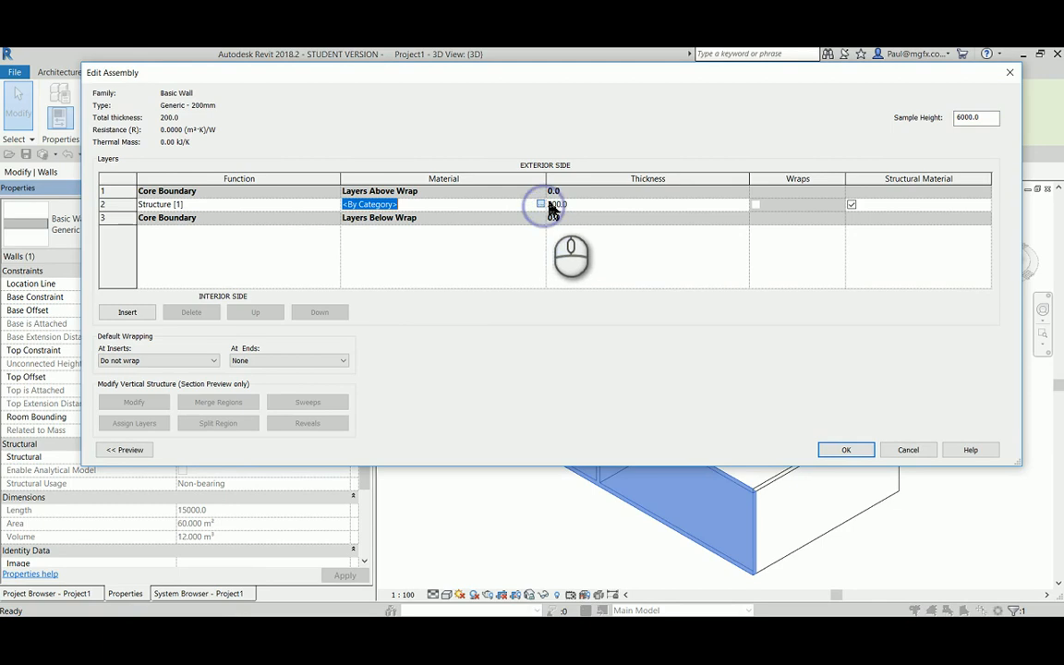
click(540, 203)
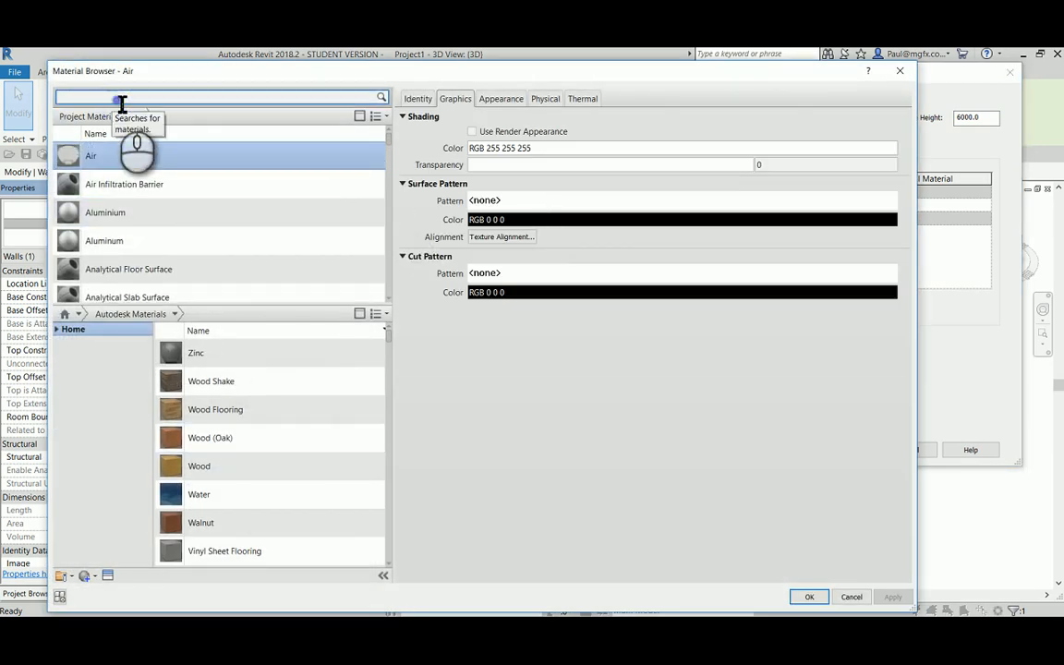
text(BRICK)
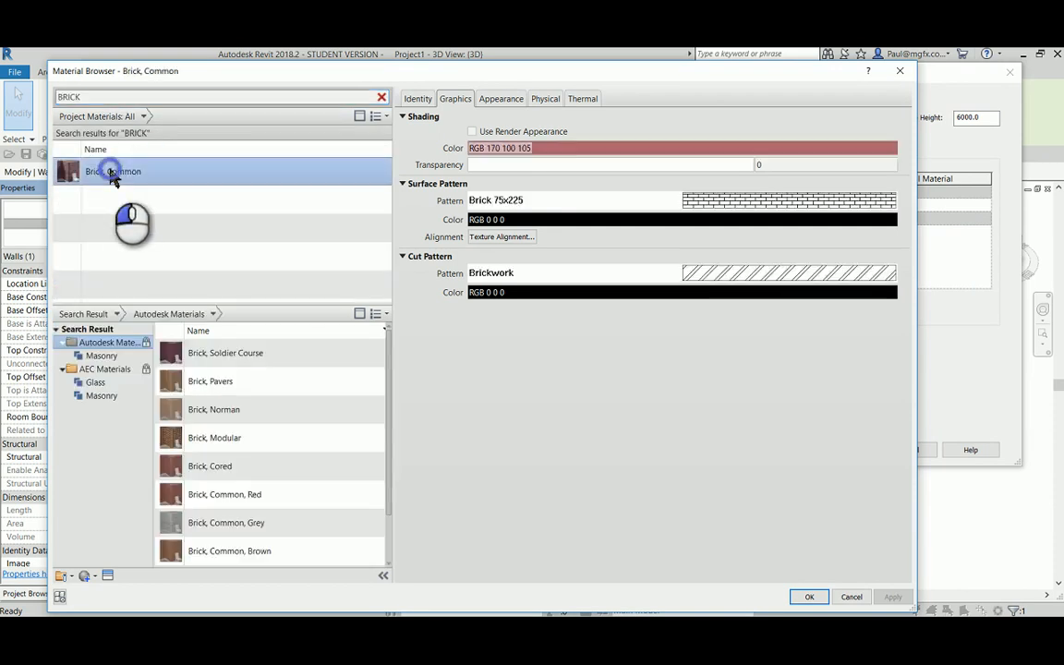
click(809, 597)
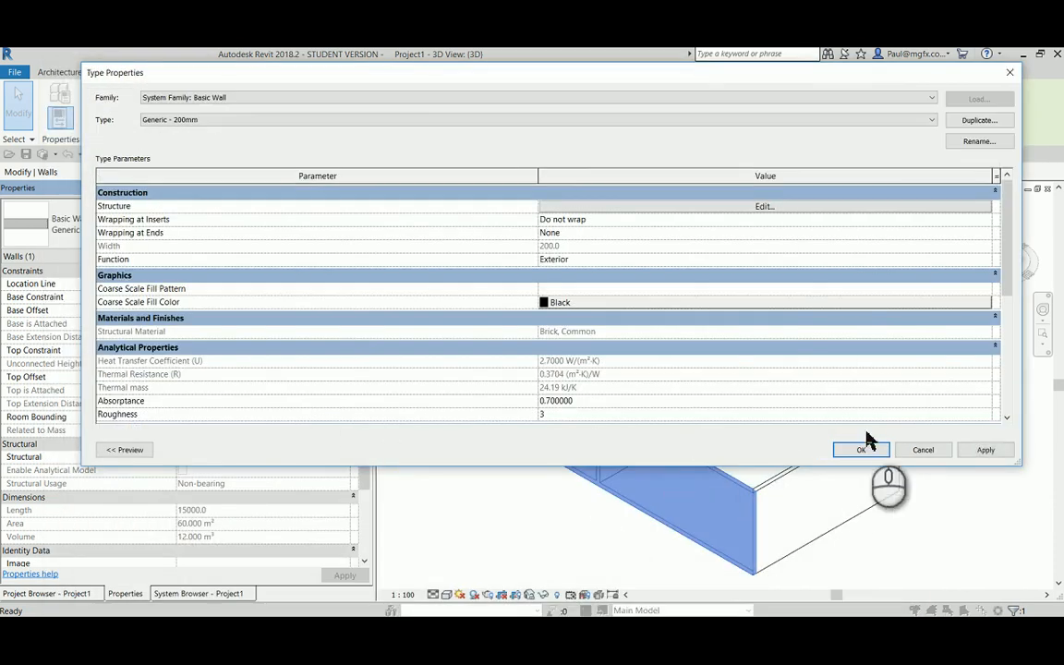
click(860, 451)
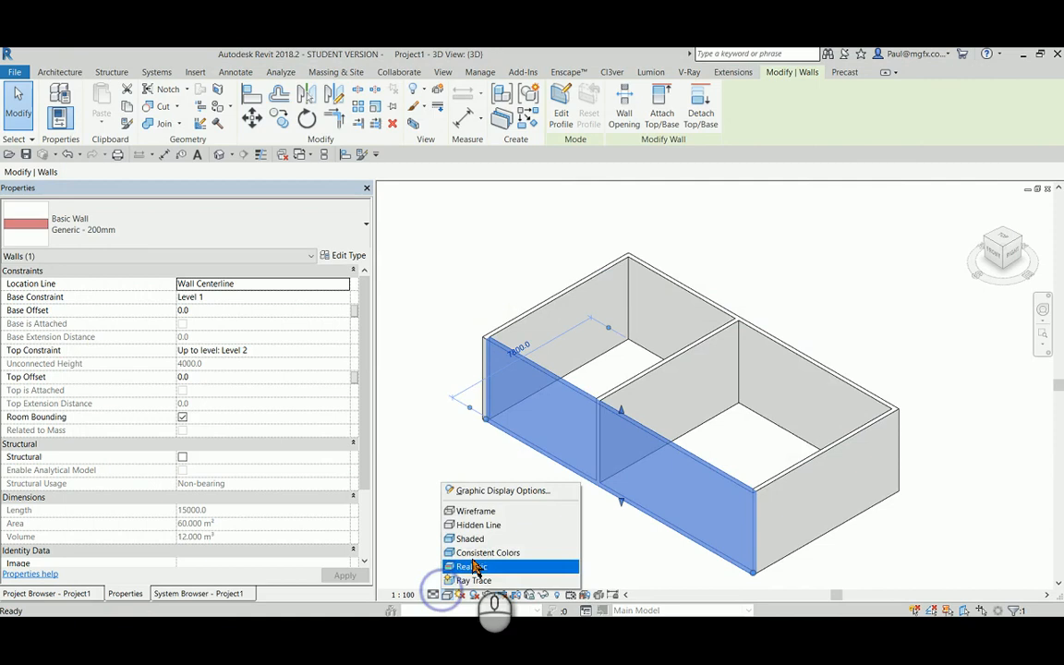
Switch the view to Realistic visual style and export the model to Lumion as a .dae
click(472, 565)
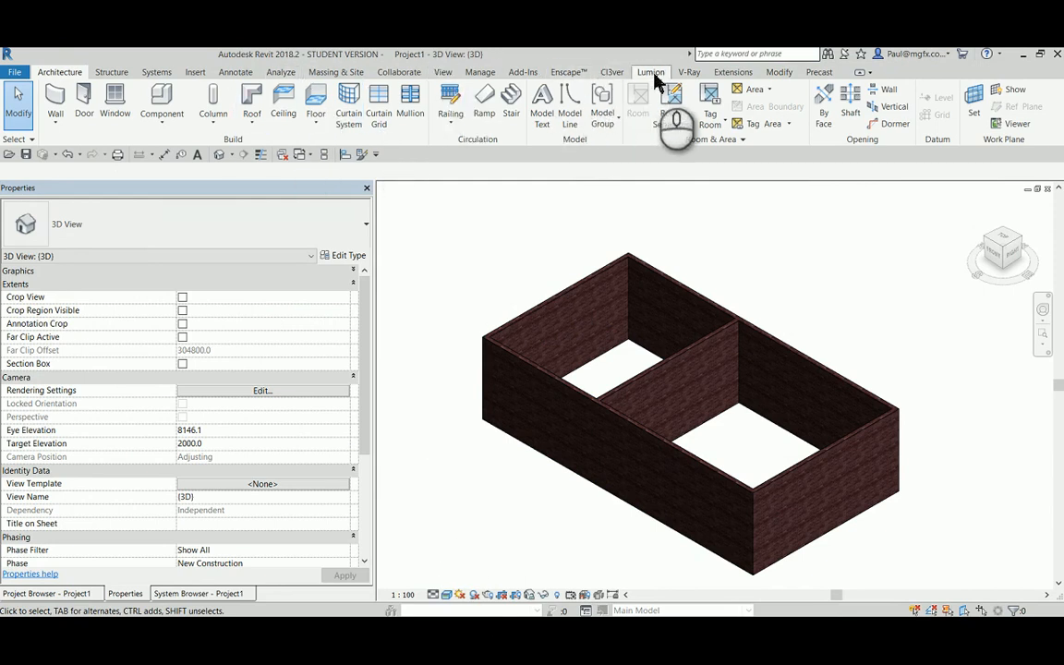
click(650, 72)
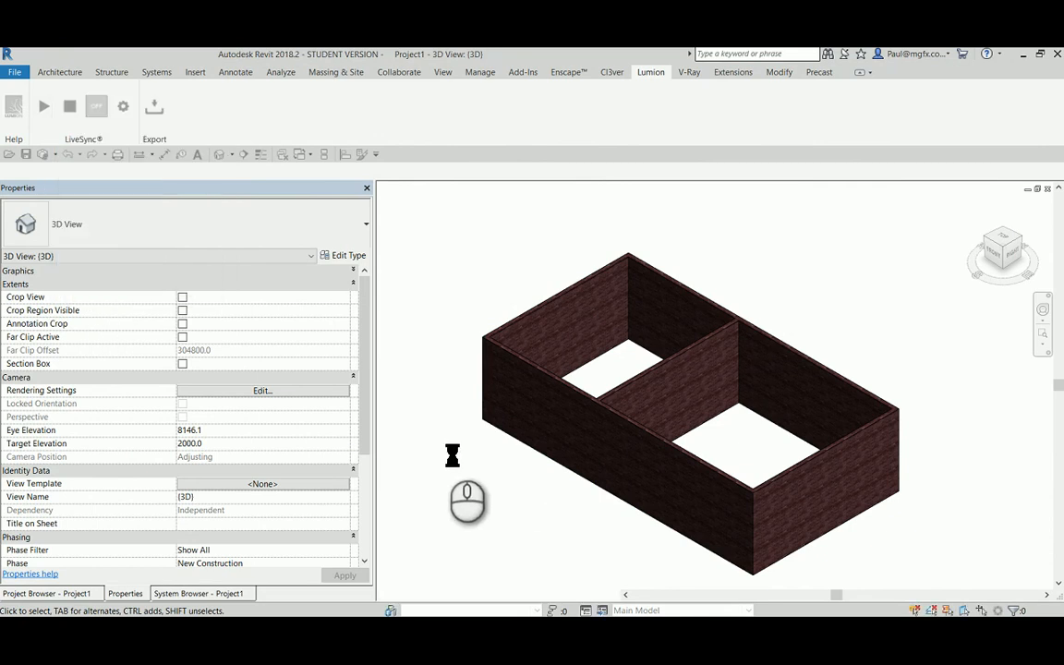
click(96, 105)
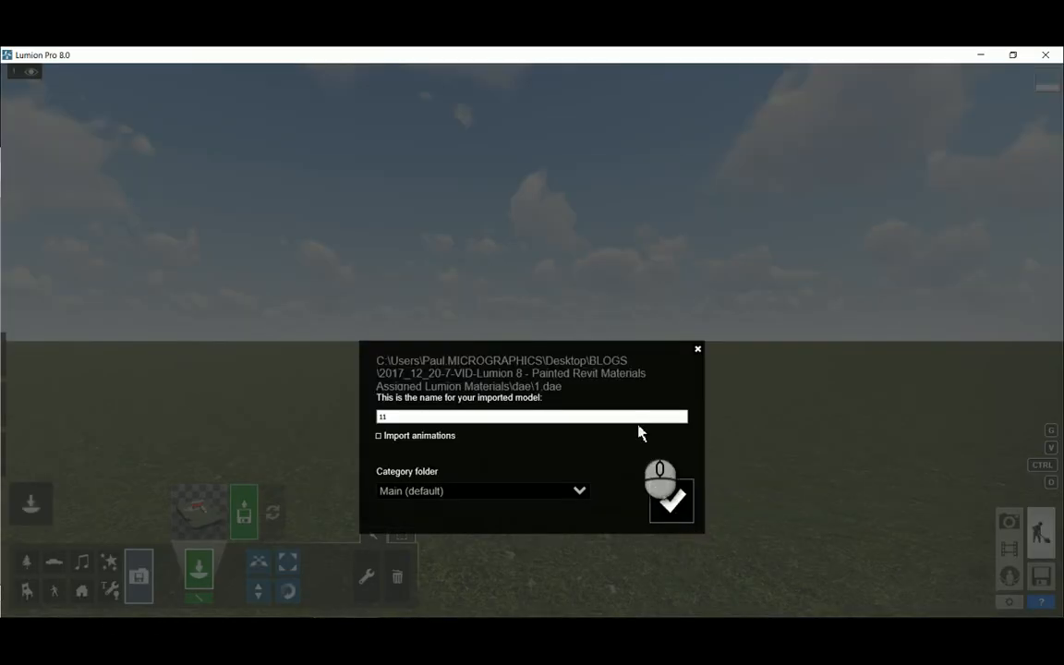
Confirm the import so the exported Revit walls land in the Lumion scene
click(672, 502)
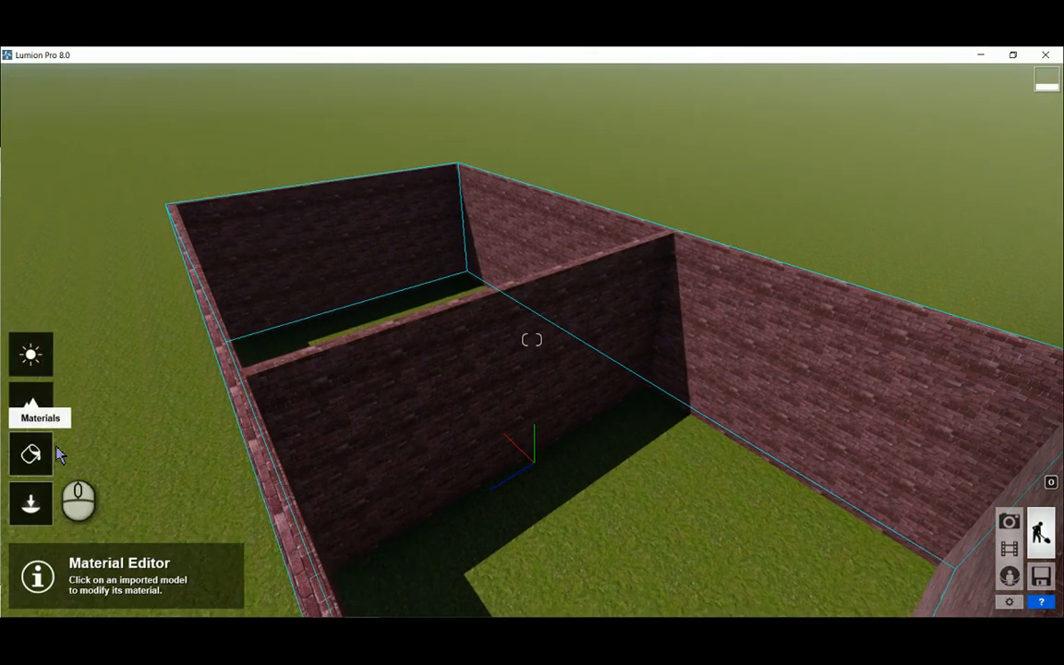
Swap the walls' Brick, Common material for a lighter tan library brick and accept it
click(286, 240)
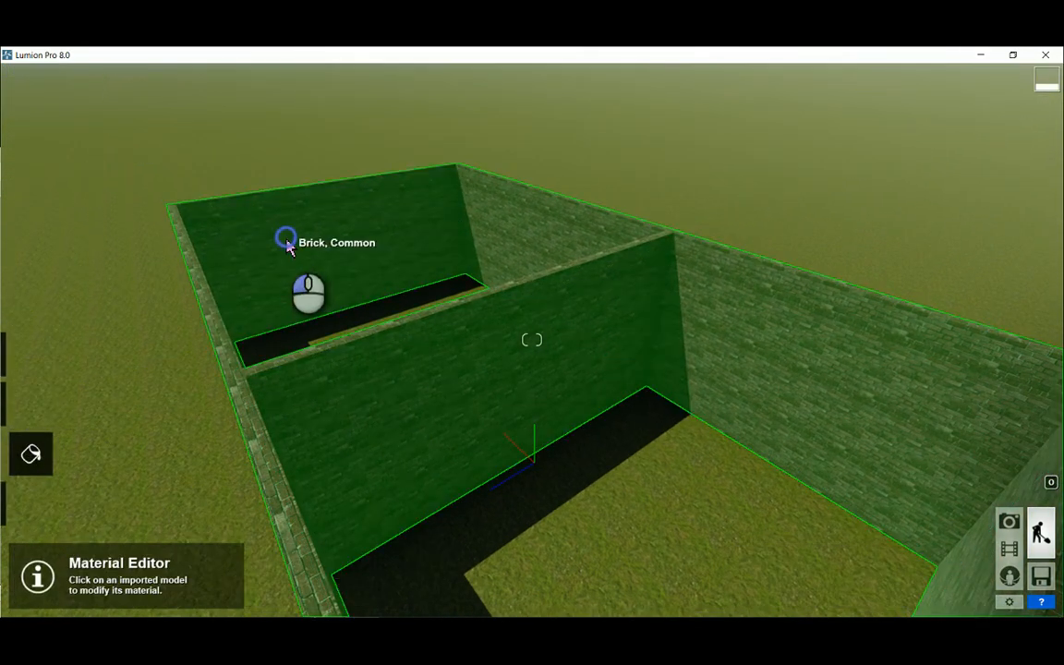
click(286, 238)
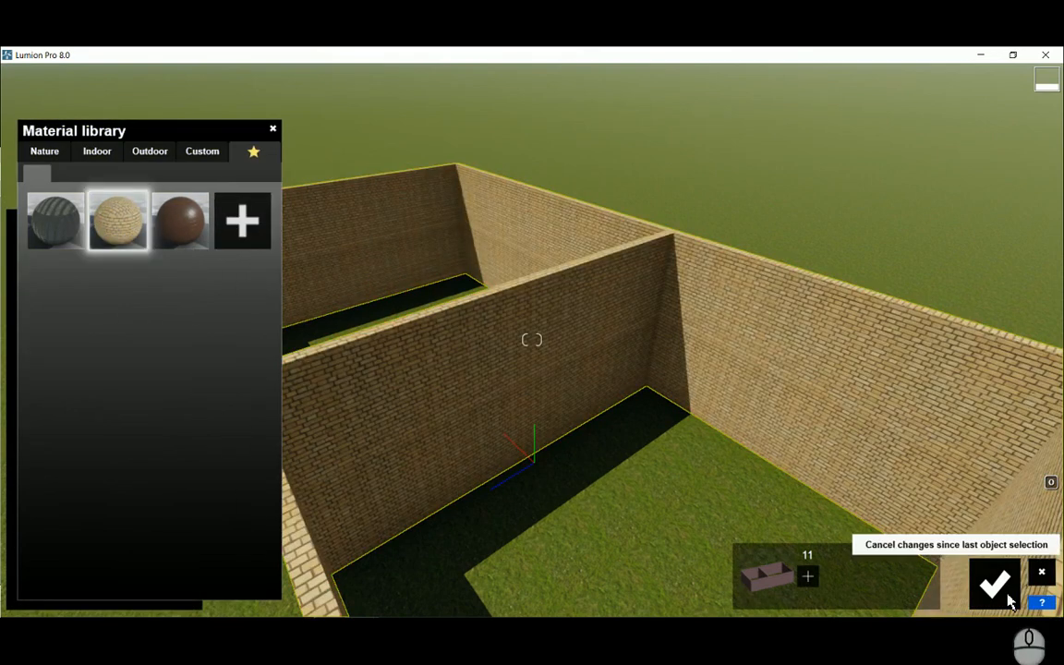
click(994, 584)
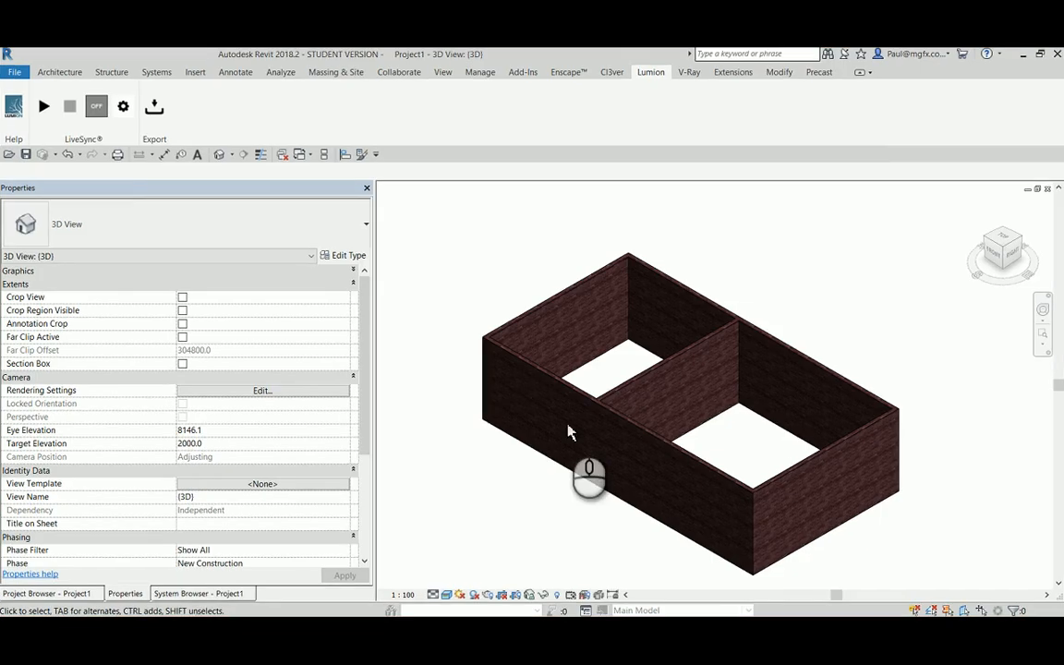
With the Paint tool, apply the Default Mass Exterior Wall material to a wall face
drag(589, 471, 481, 129)
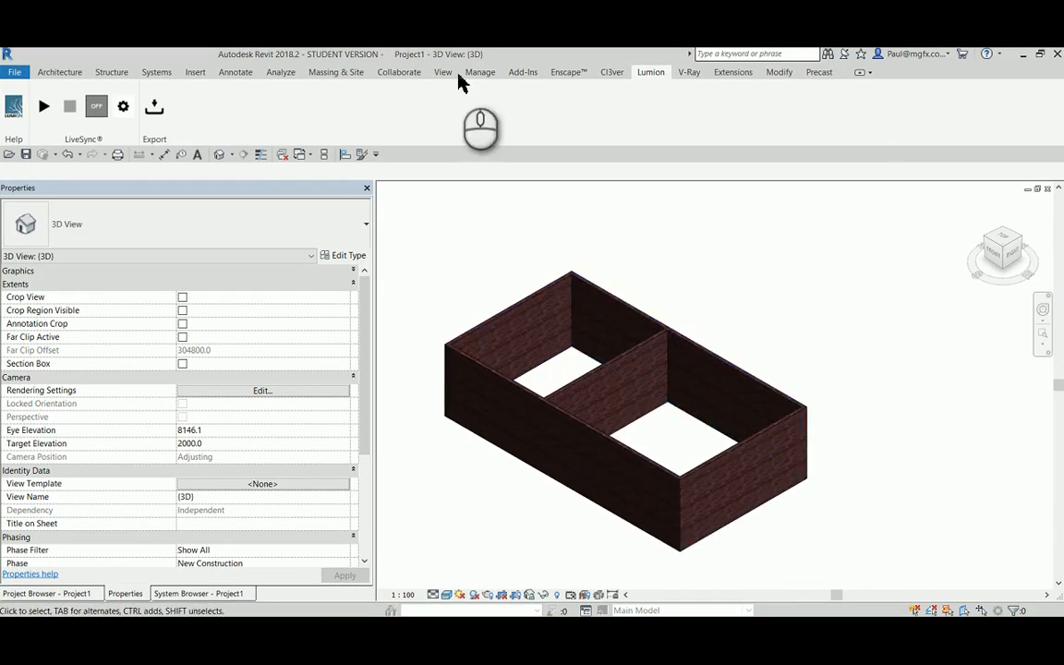
click(779, 72)
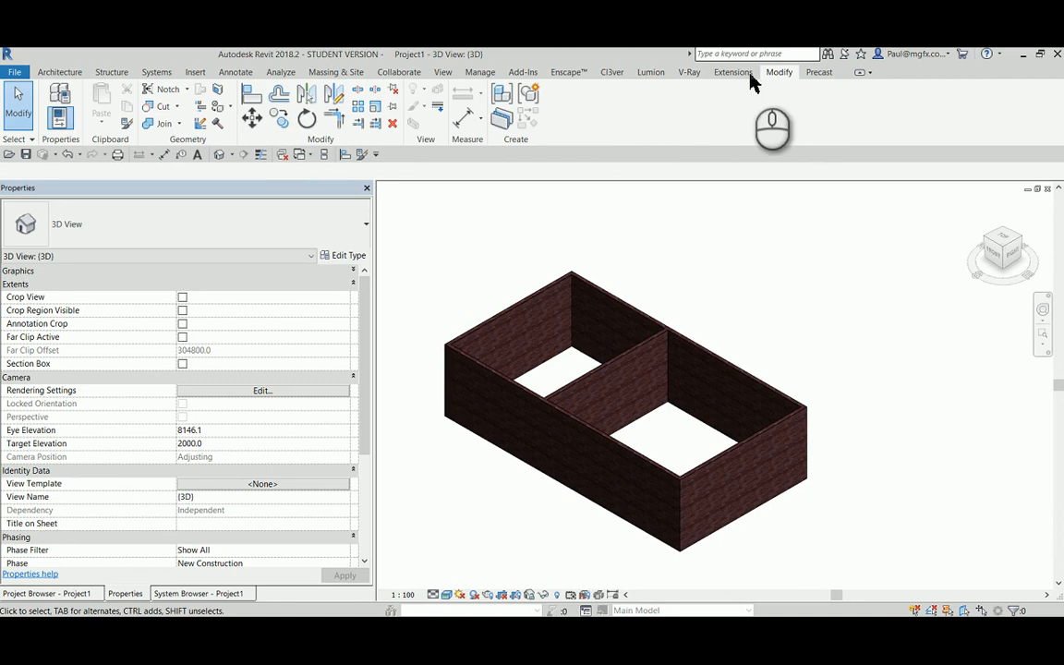
mouse_move(218, 106)
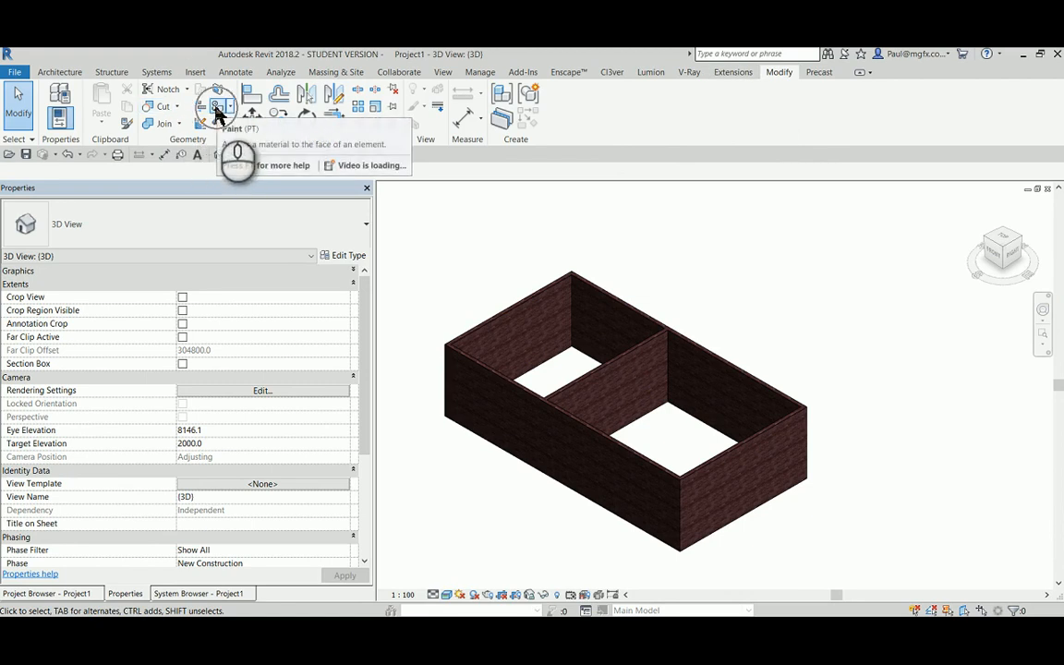
click(218, 104)
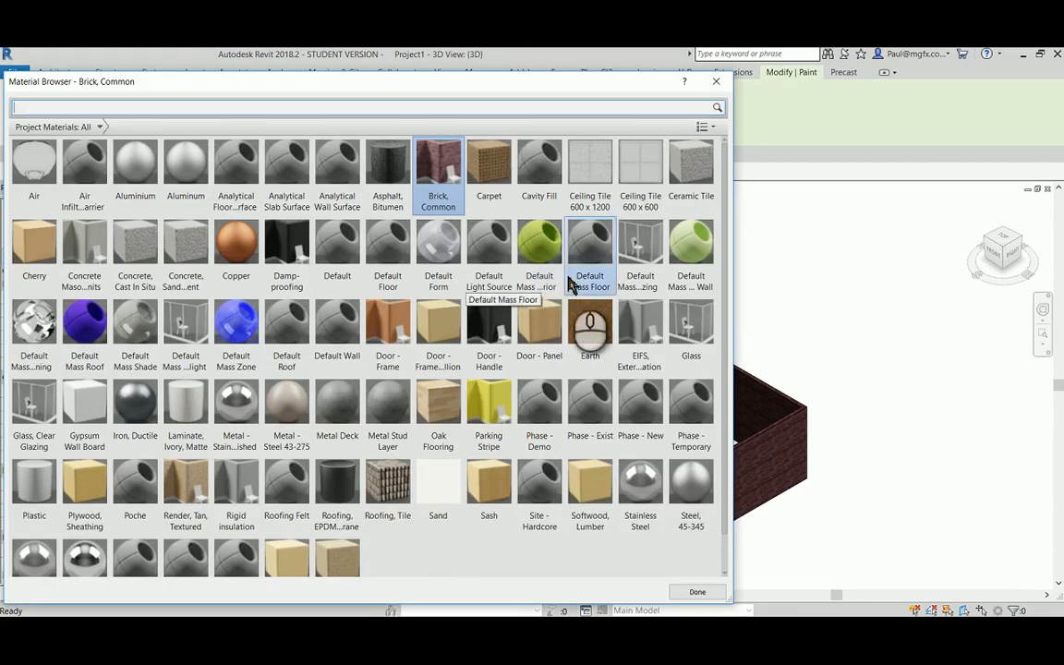
mouse_move(539, 249)
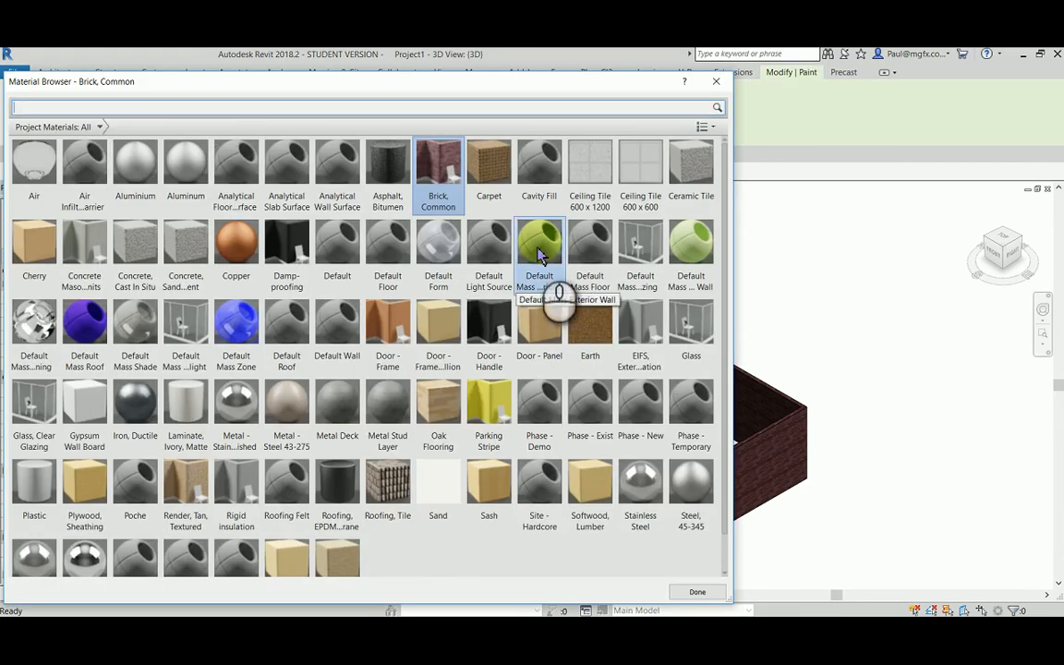
click(237, 242)
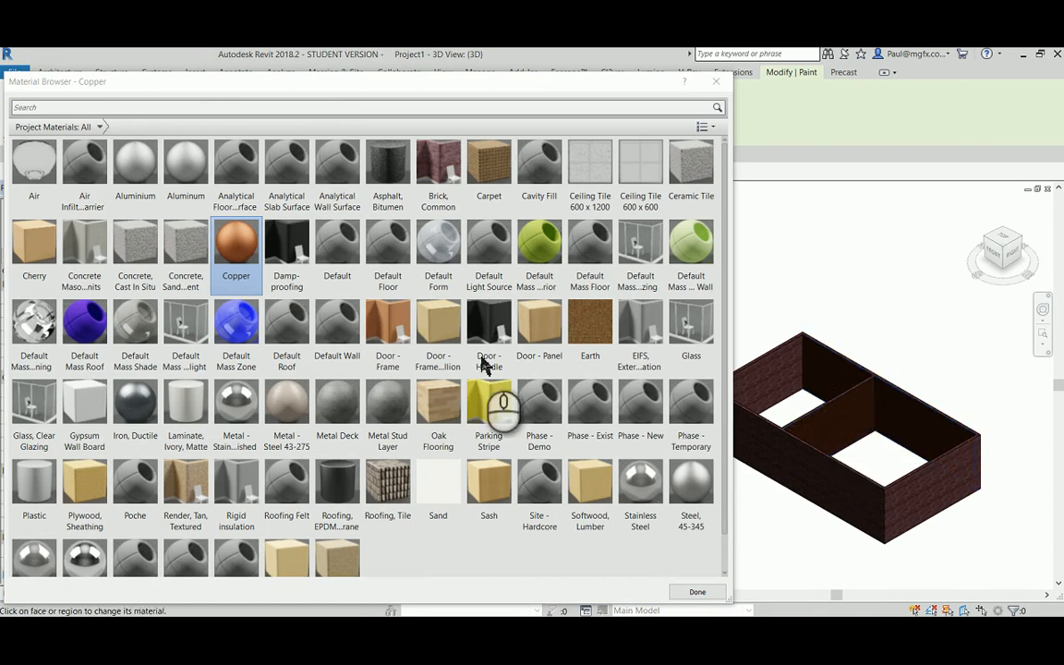
click(539, 242)
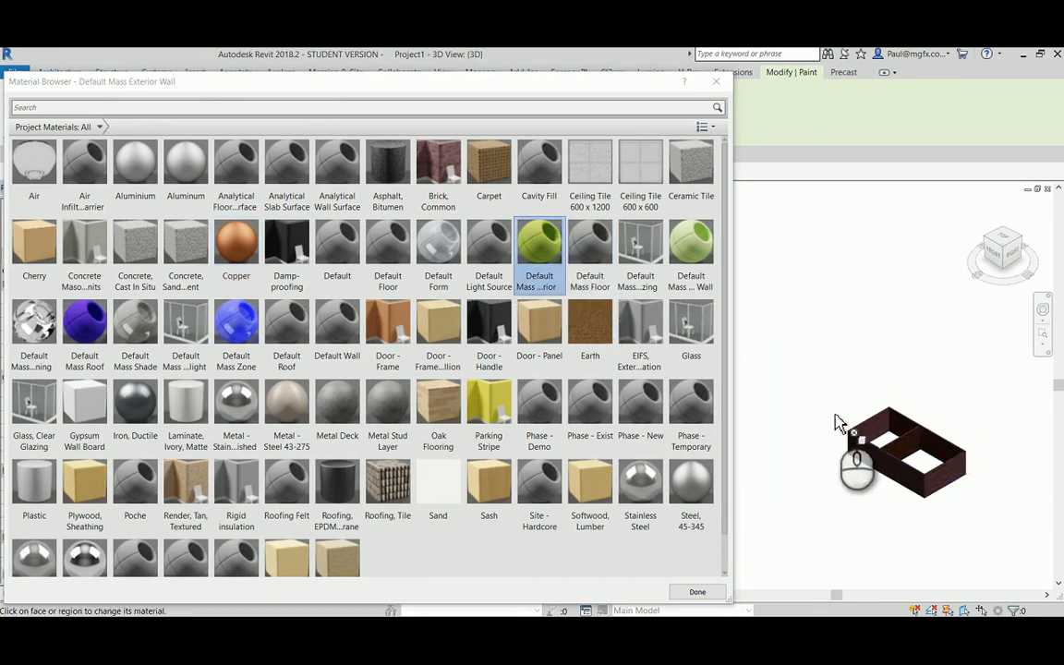
click(488, 403)
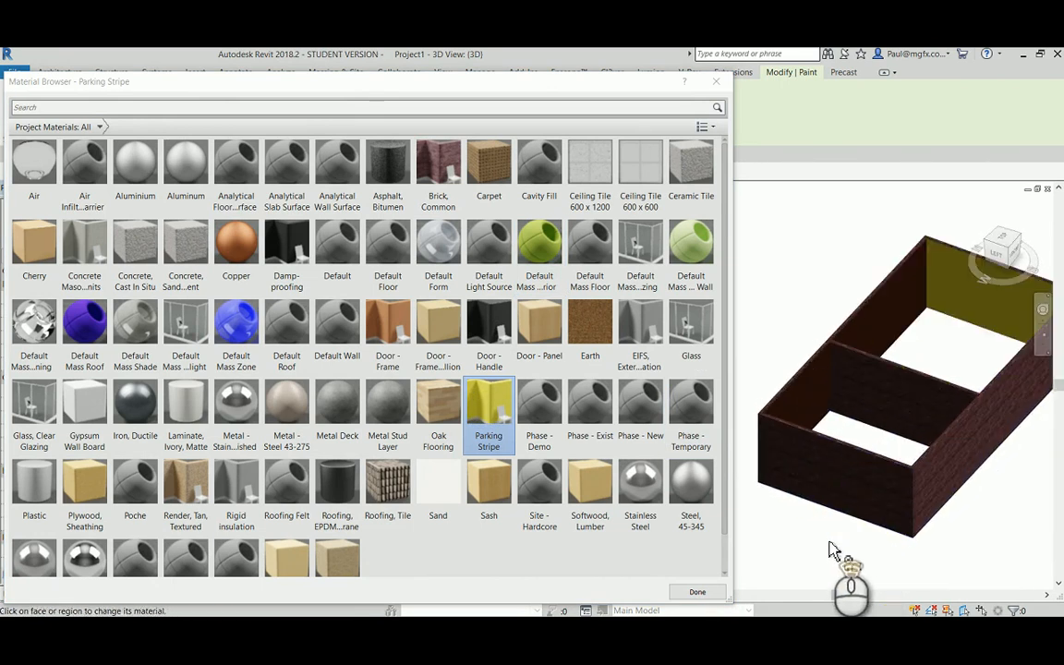
Paint an inner wall face with the yellow Parking Stripe material
click(698, 591)
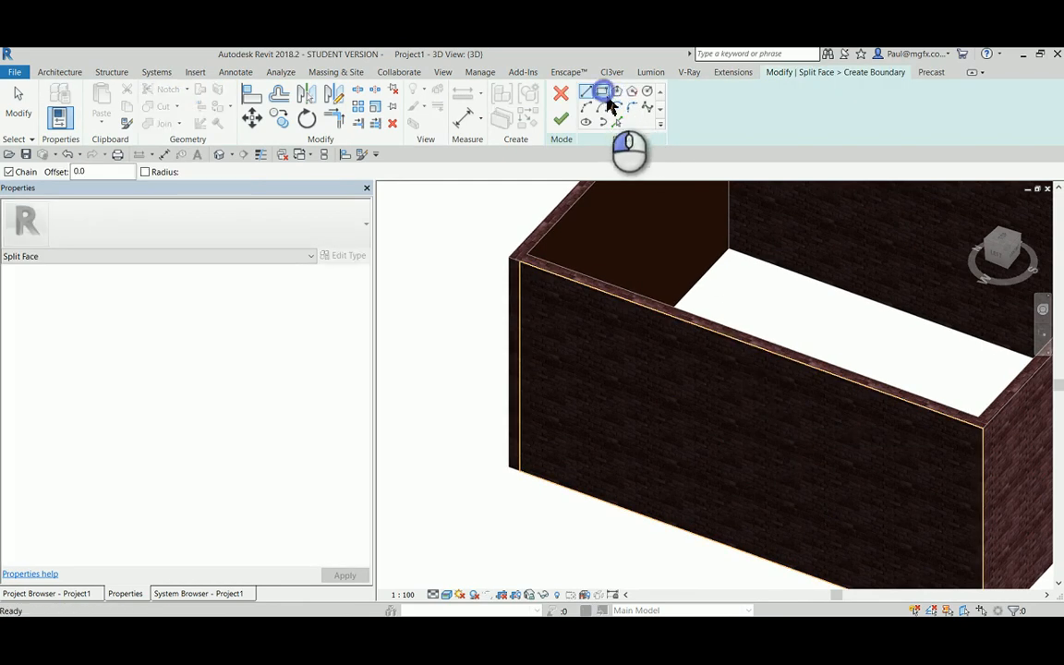
Draw a rectangular split-face boundary on the outer wall and finish it painted with Parking Stripe
click(602, 90)
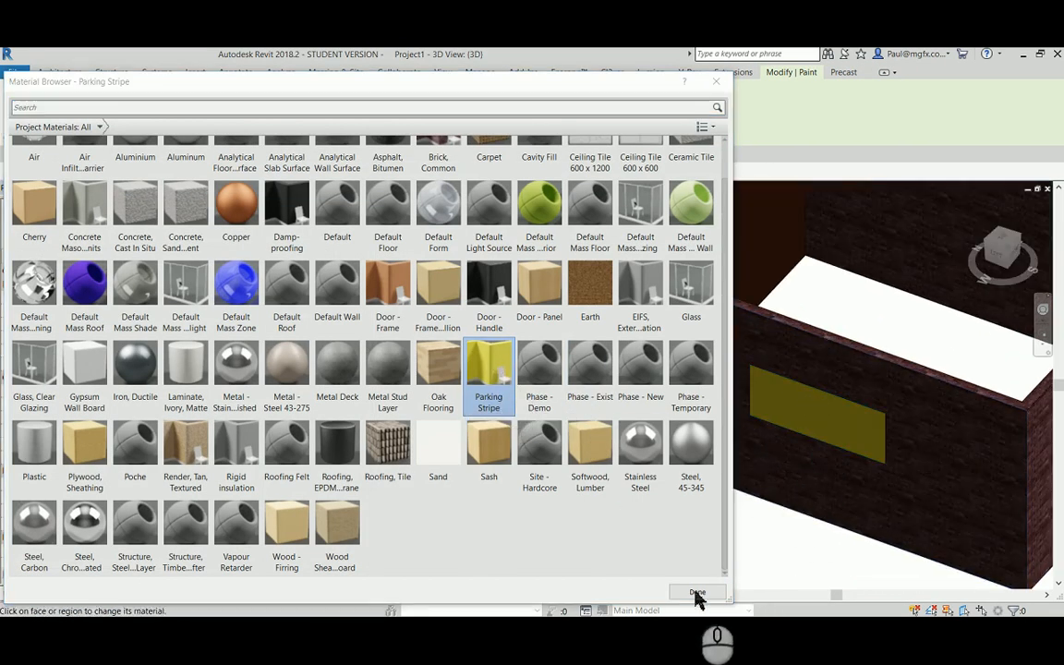
click(696, 591)
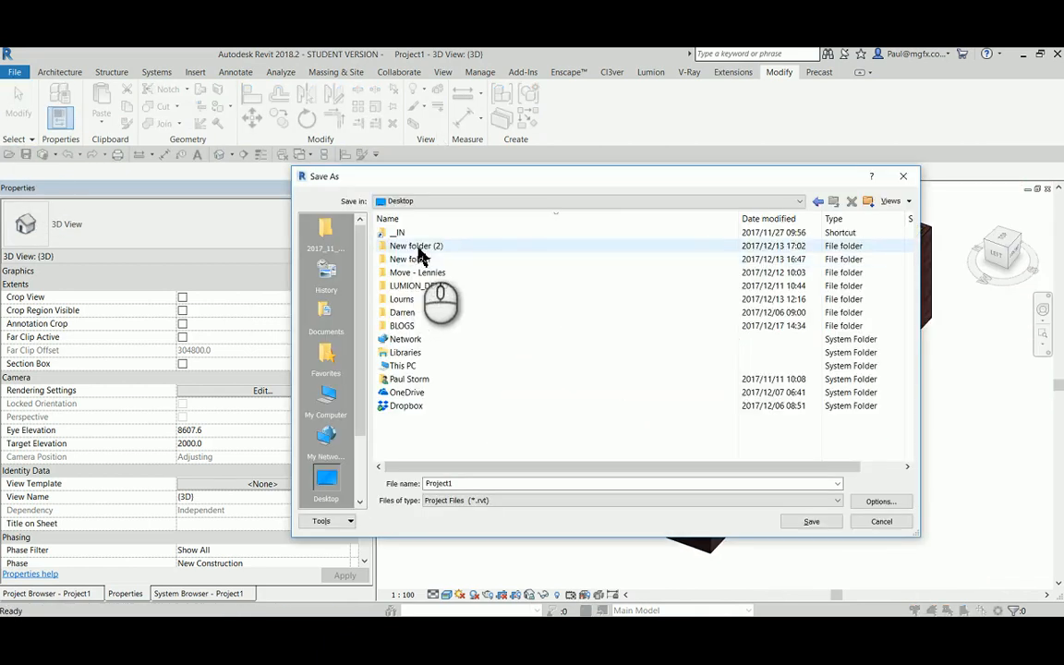
Save the project as 2.rvt in the BLOGS post folder and bring up the Lumion export tools
double_click(403, 325)
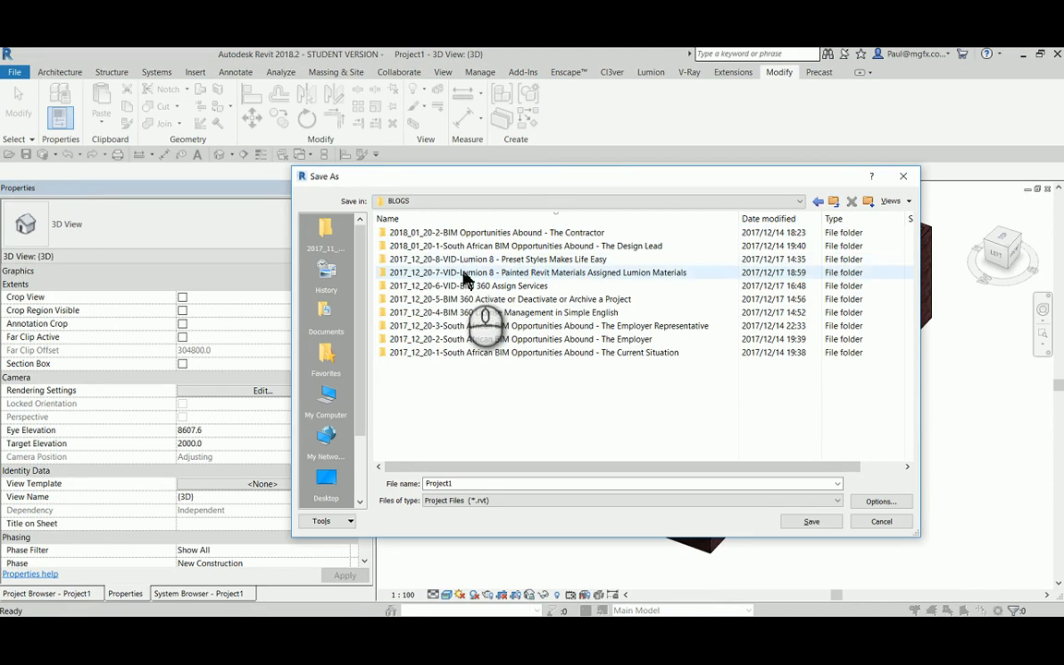
double_click(564, 272)
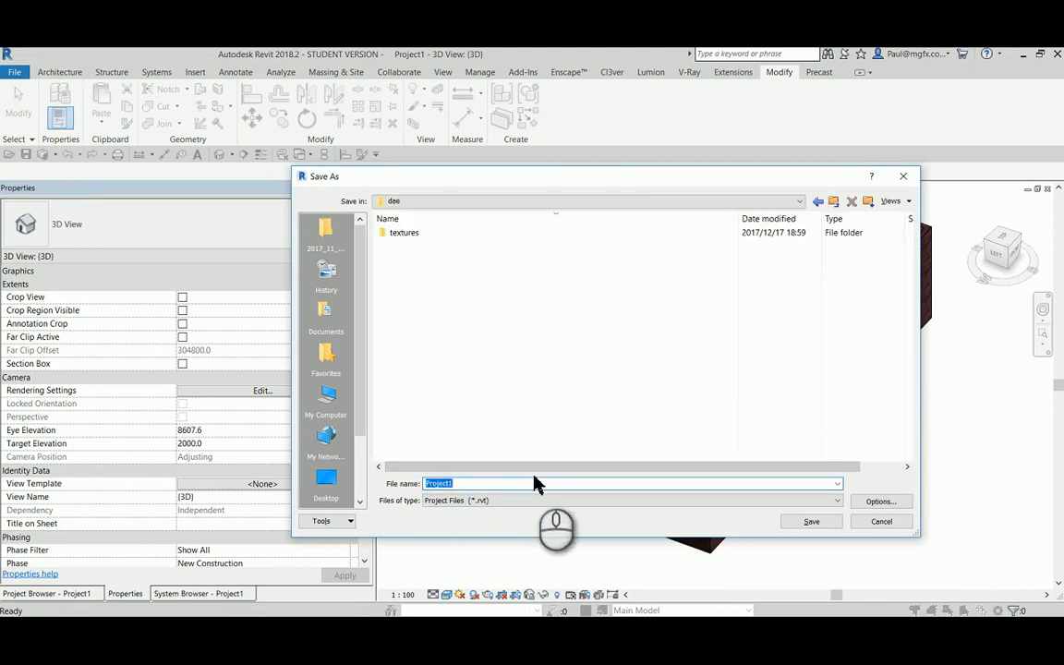
click(809, 521)
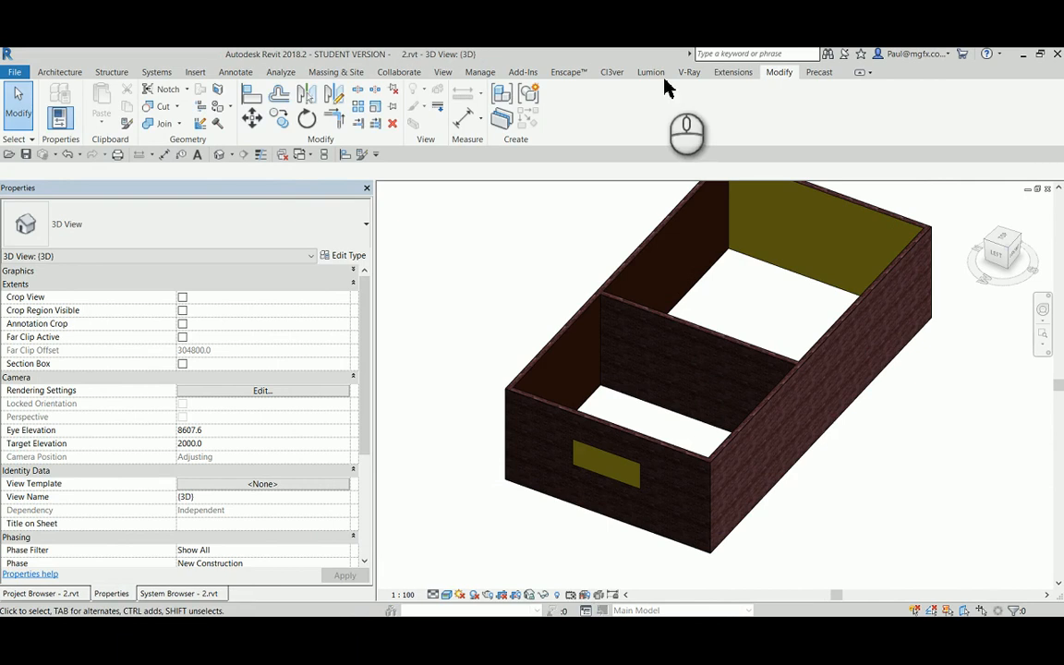
click(650, 72)
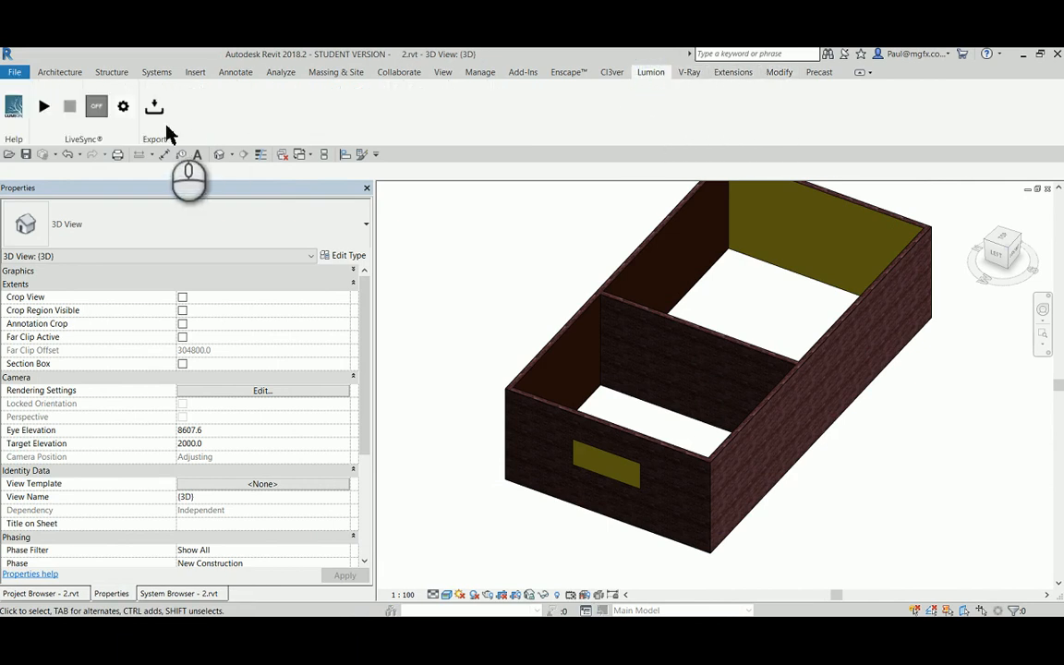
mouse_move(528, 332)
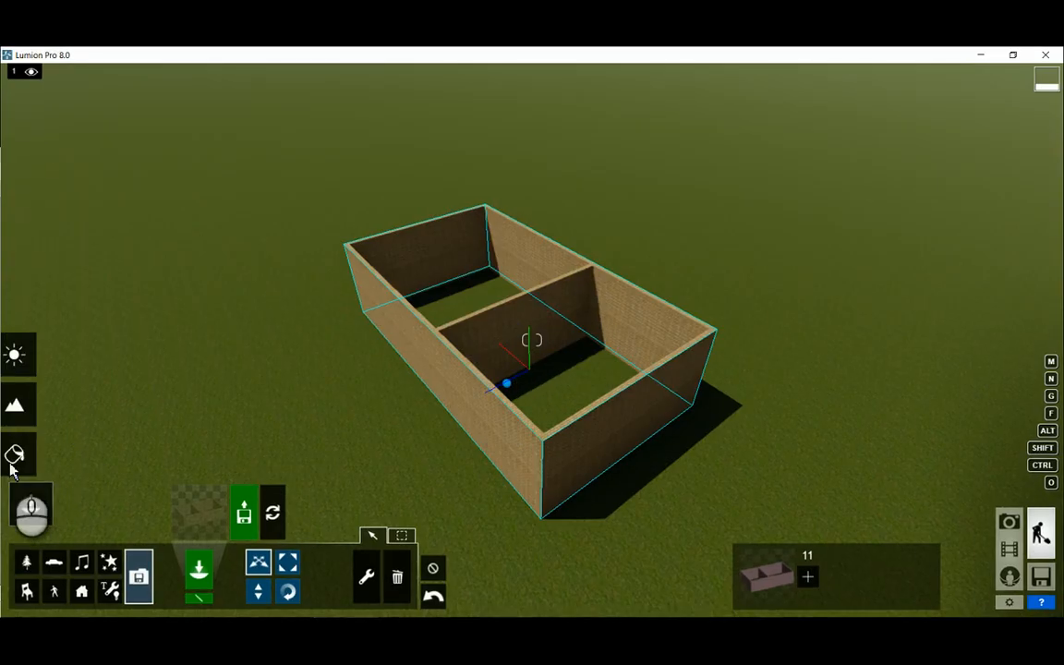
mouse_move(273, 513)
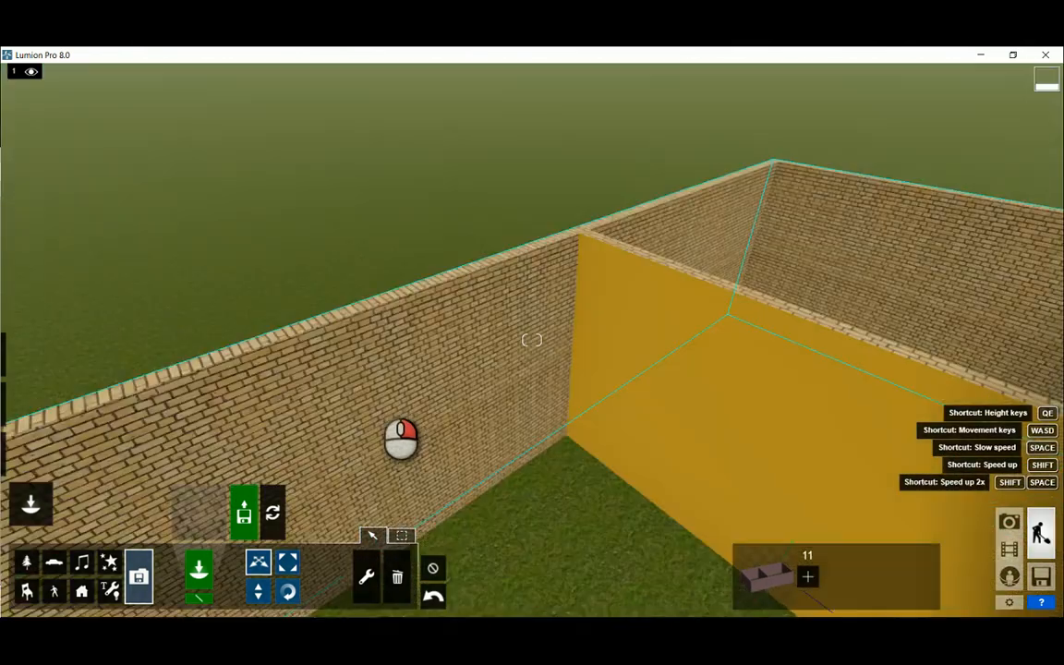
Move the camera in closer to look along the imported walls
drag(531, 277, 532, 416)
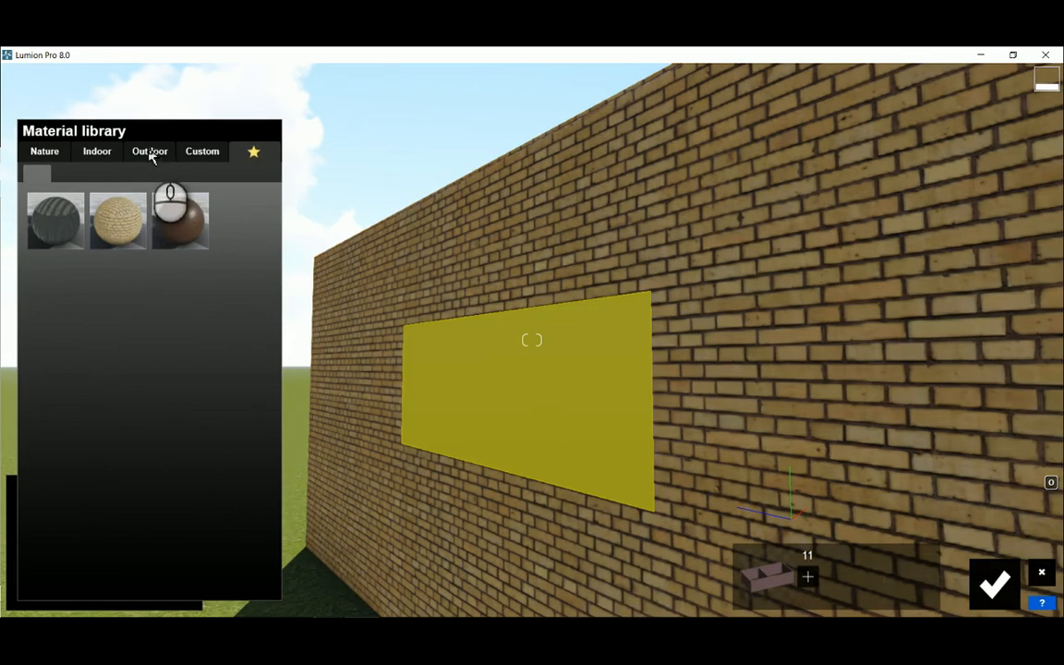
Pick an Outdoor-collection brick texture for the walls' Brick, Common material and adjust its slider
click(149, 152)
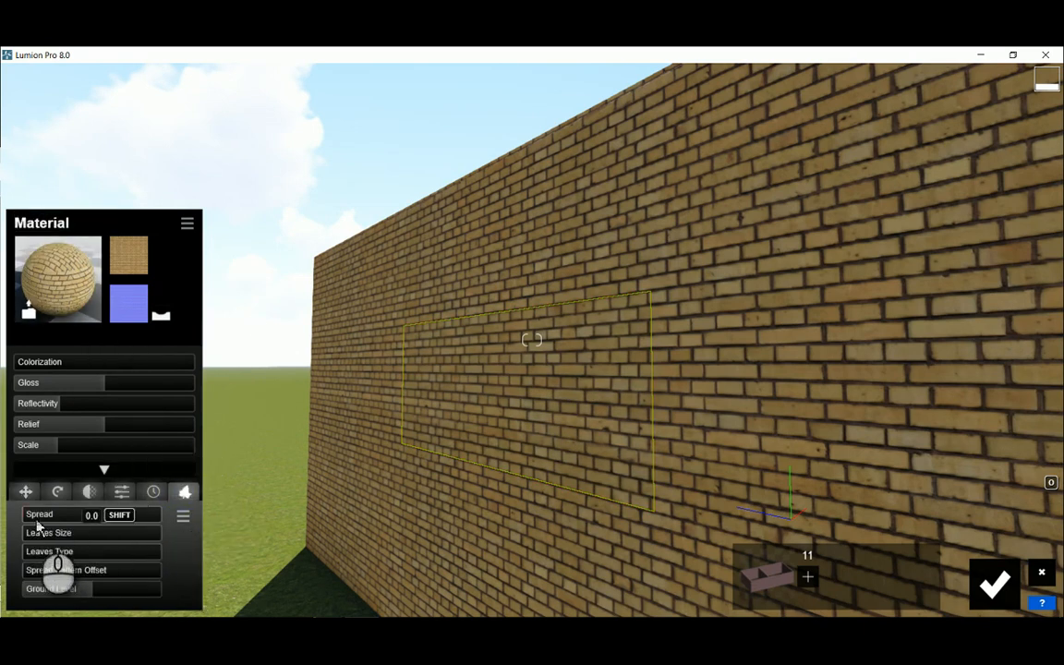
drag(92, 513, 120, 514)
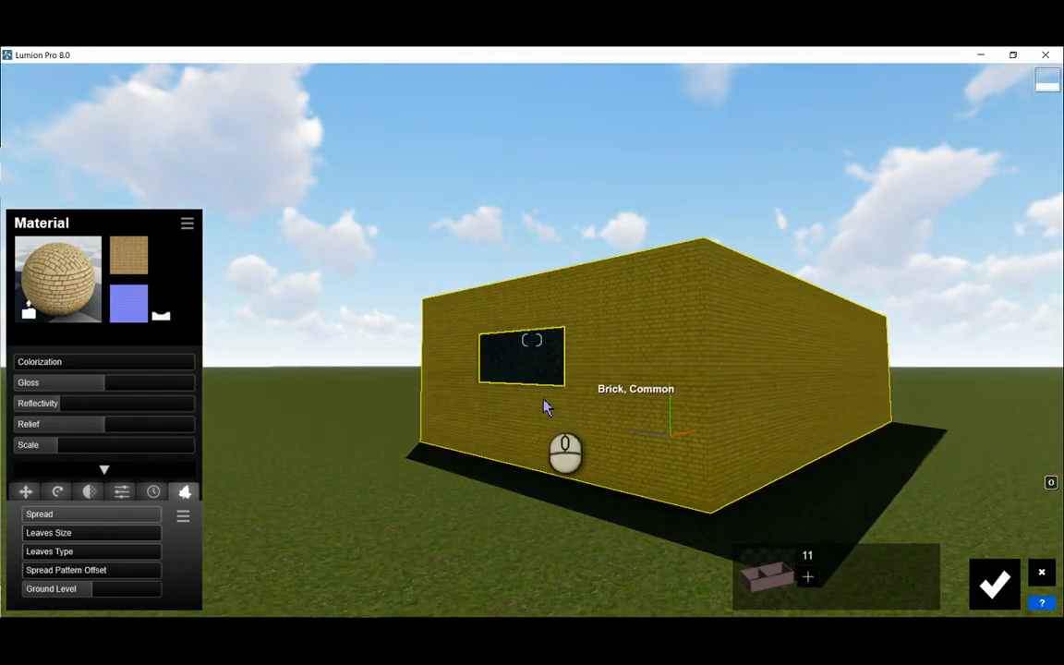
mouse_move(514, 267)
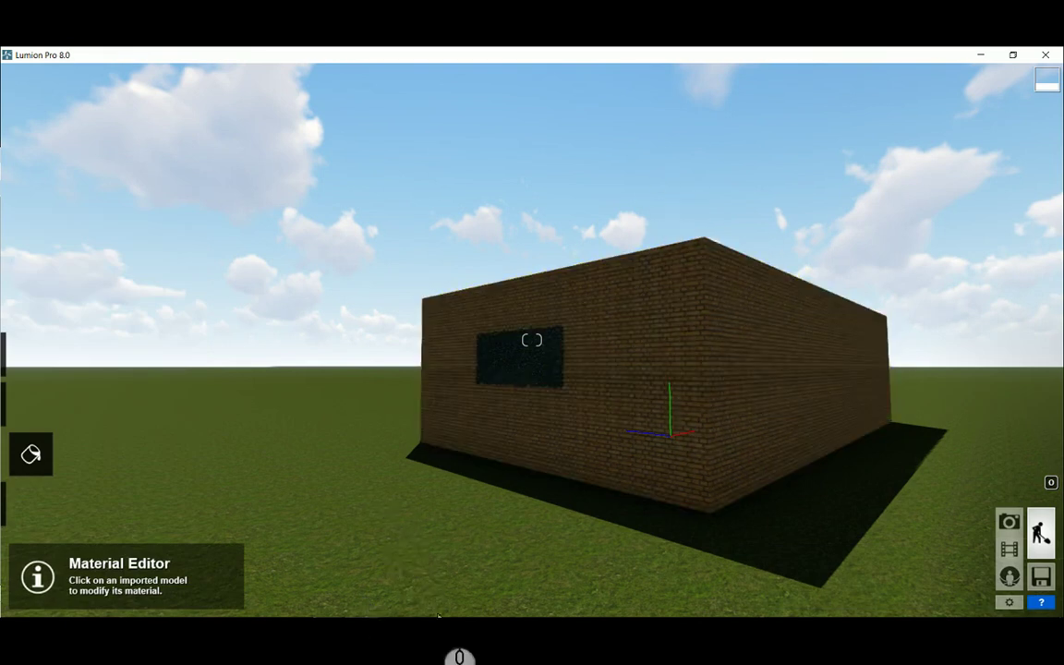
mouse_move(266, 398)
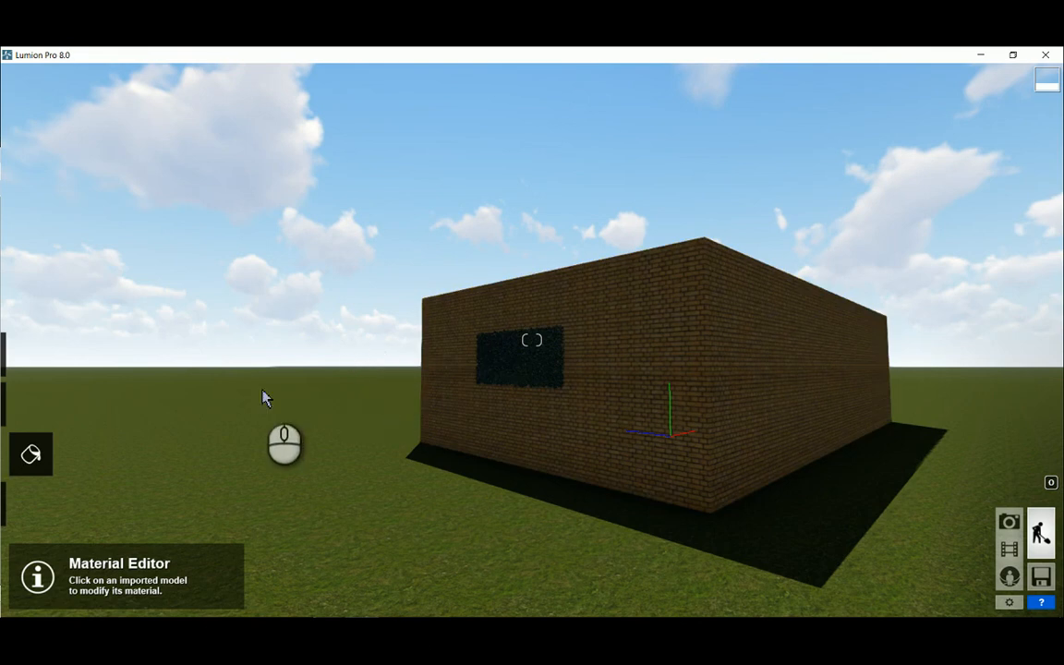
mouse_move(460, 450)
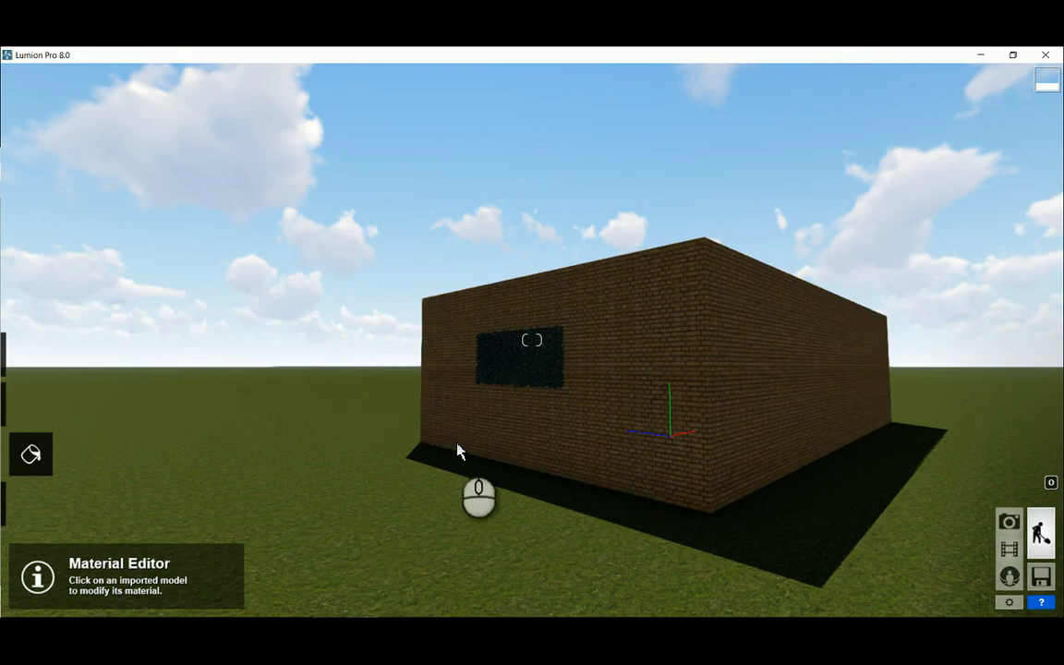
mouse_move(329, 329)
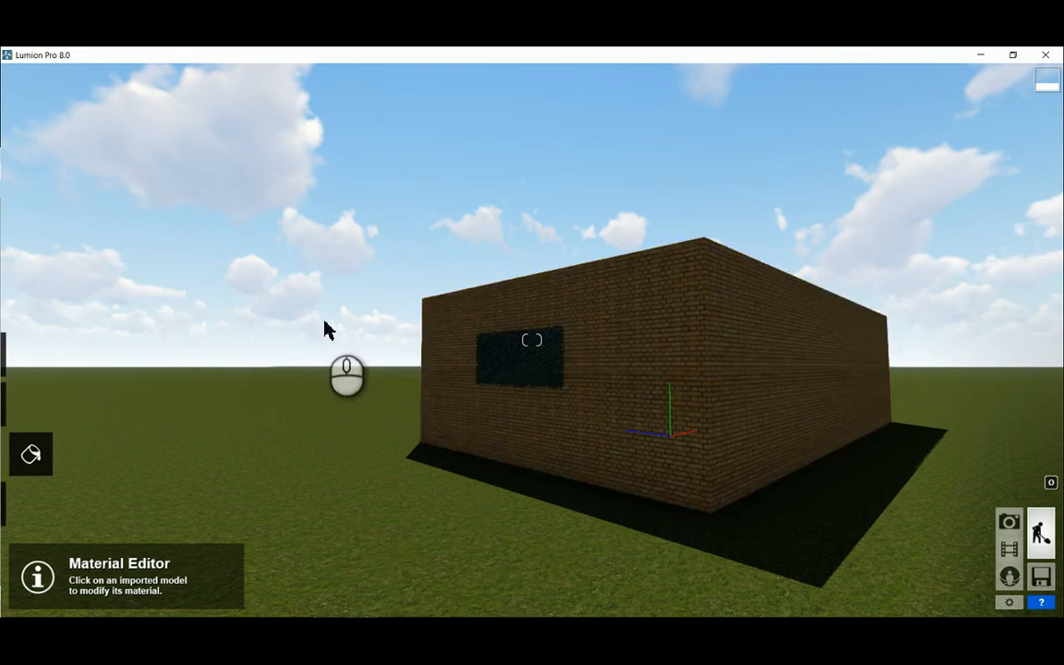